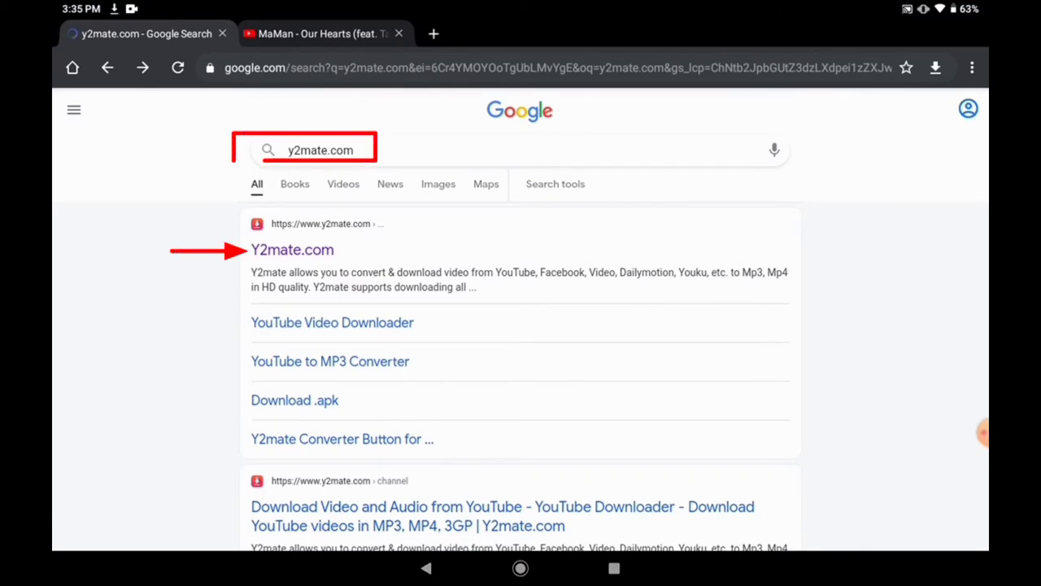
- Search Google for y2mate.com and open the Y2mate.com result
left_click(325, 149)
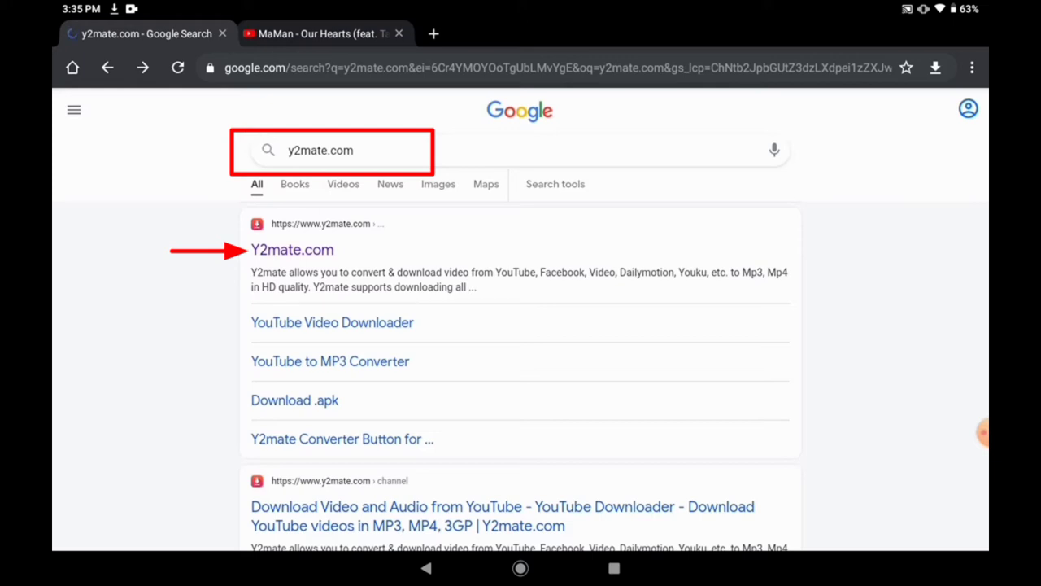
left_click(292, 250)
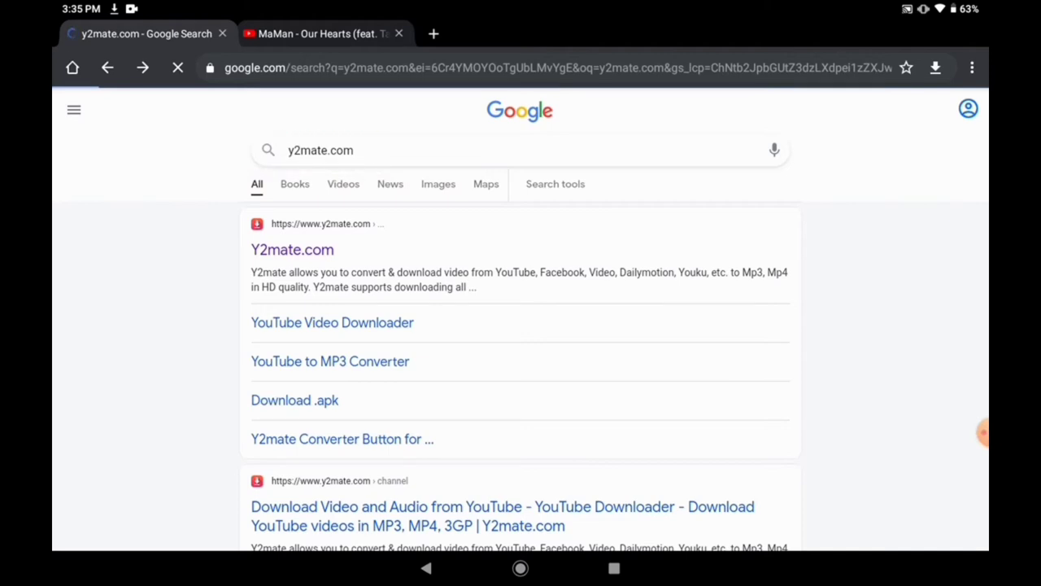
left_click(293, 249)
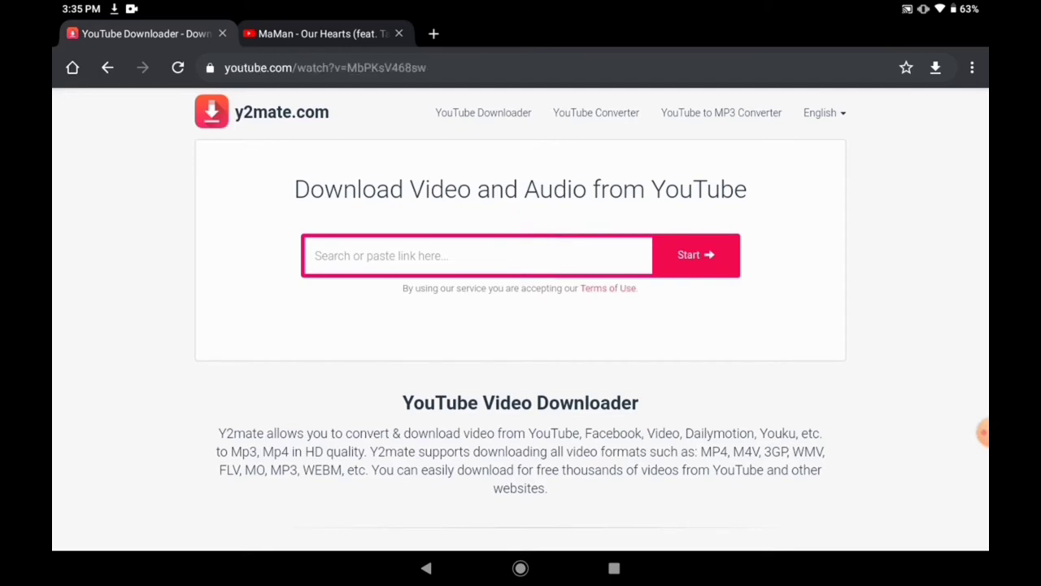
- Copy the song's YouTube share link and return to the Y2mate tab
left_click(317, 33)
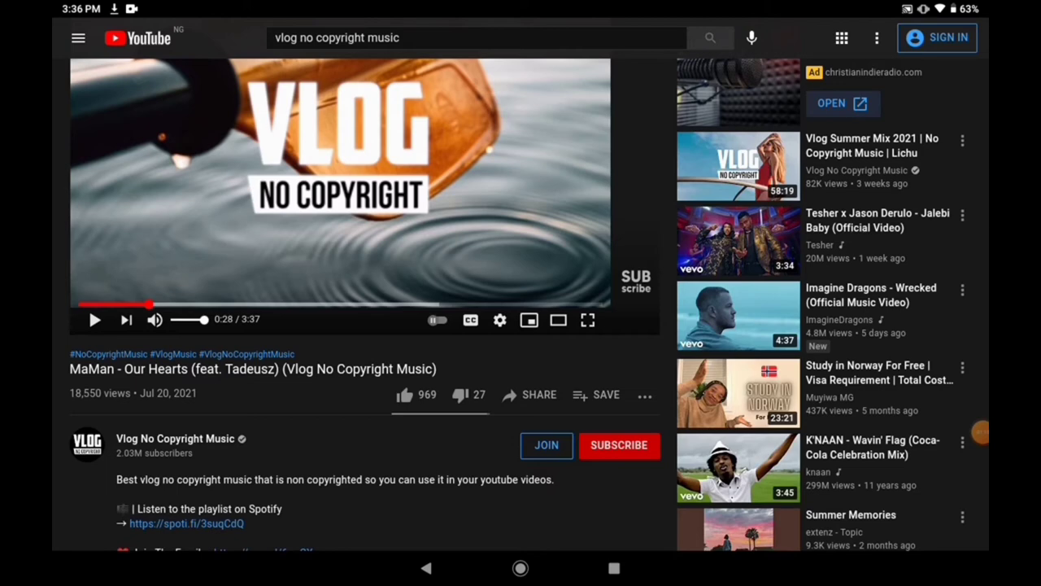
left_click(529, 394)
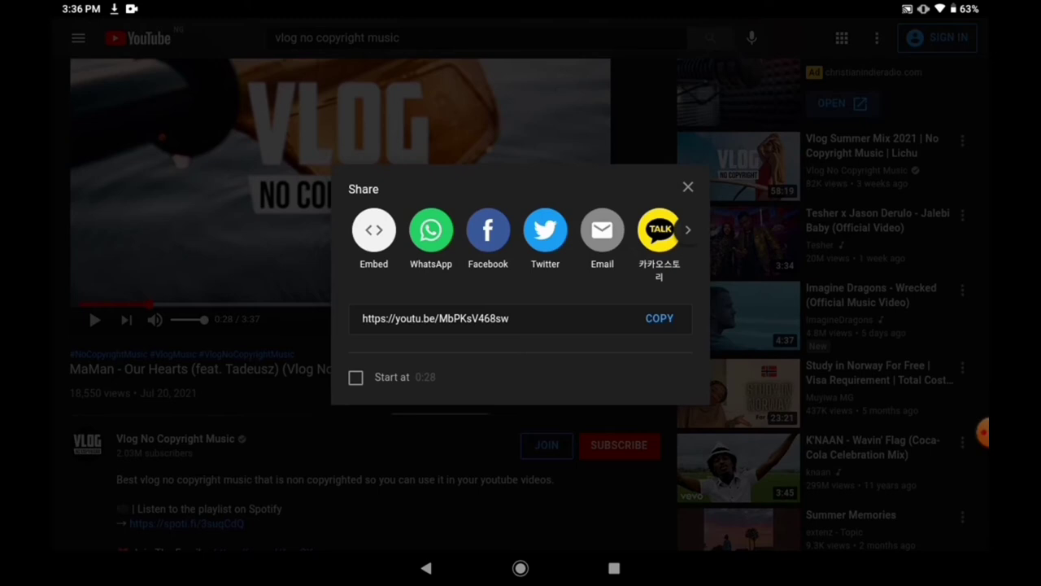
left_click(659, 318)
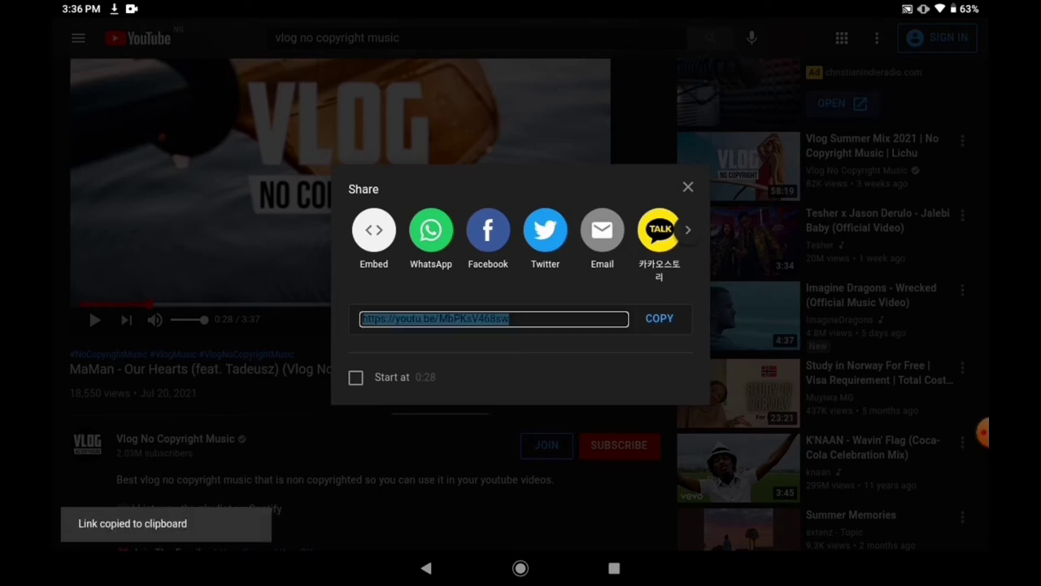
left_click(688, 186)
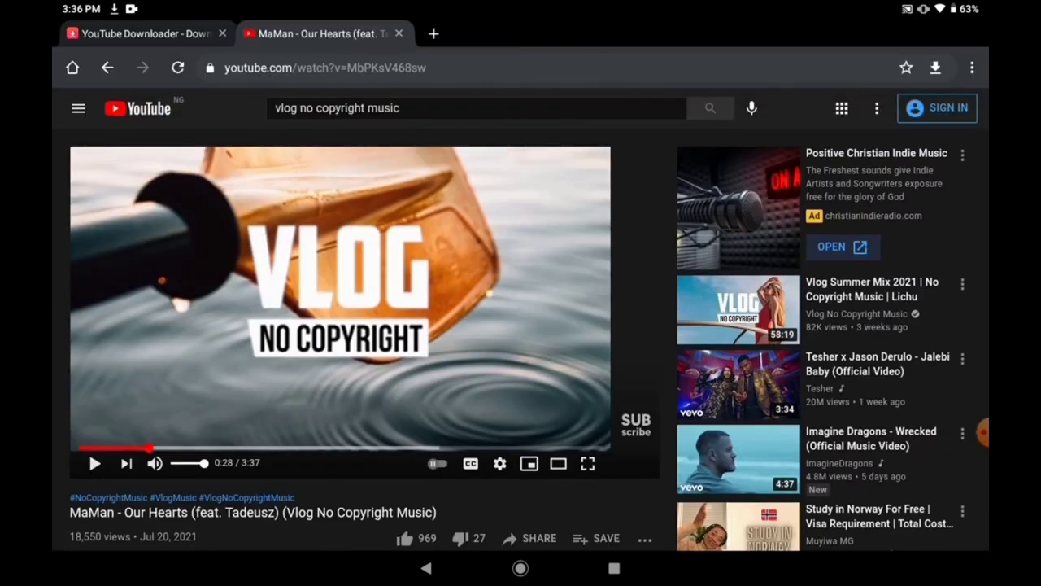
left_click(143, 33)
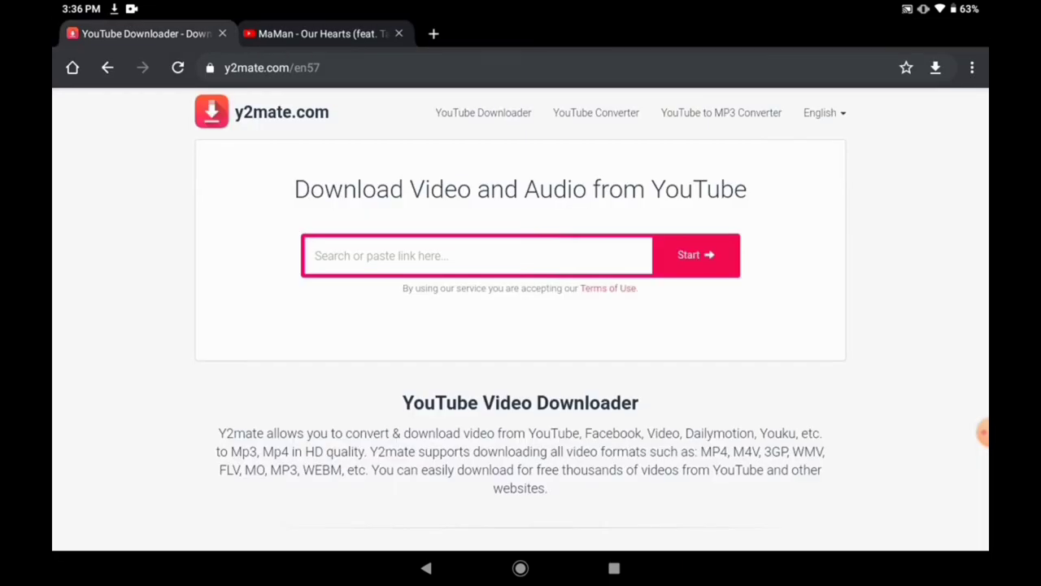
type("https://youtu.be/MbPKsV468sw")
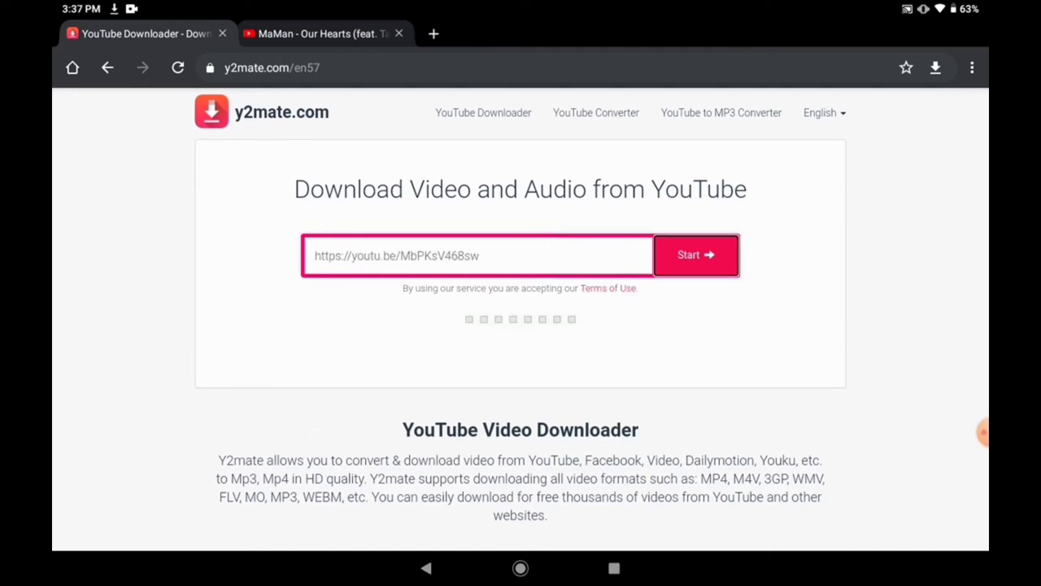
left_click(696, 255)
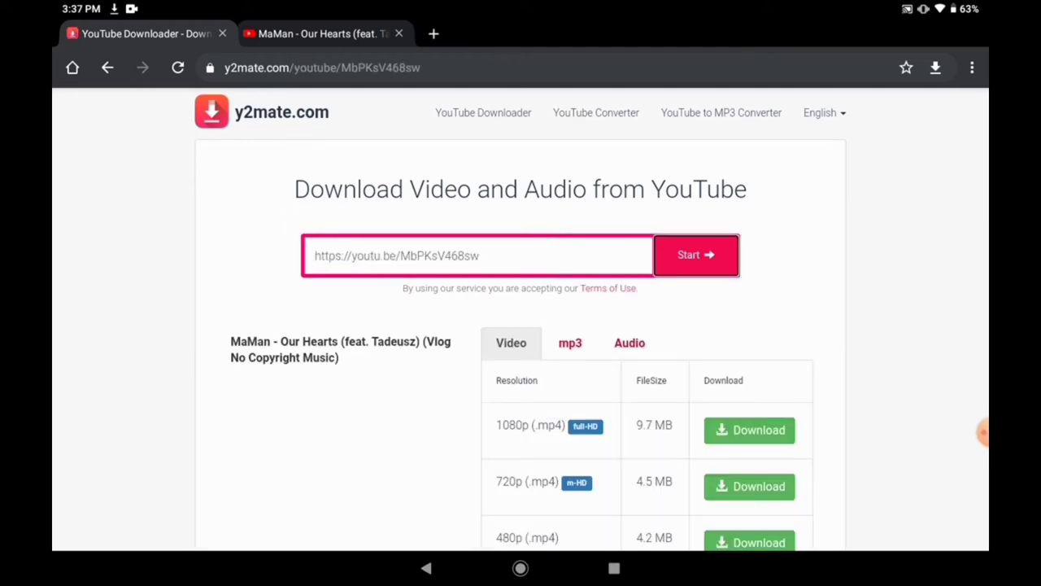
scroll("down", 3)
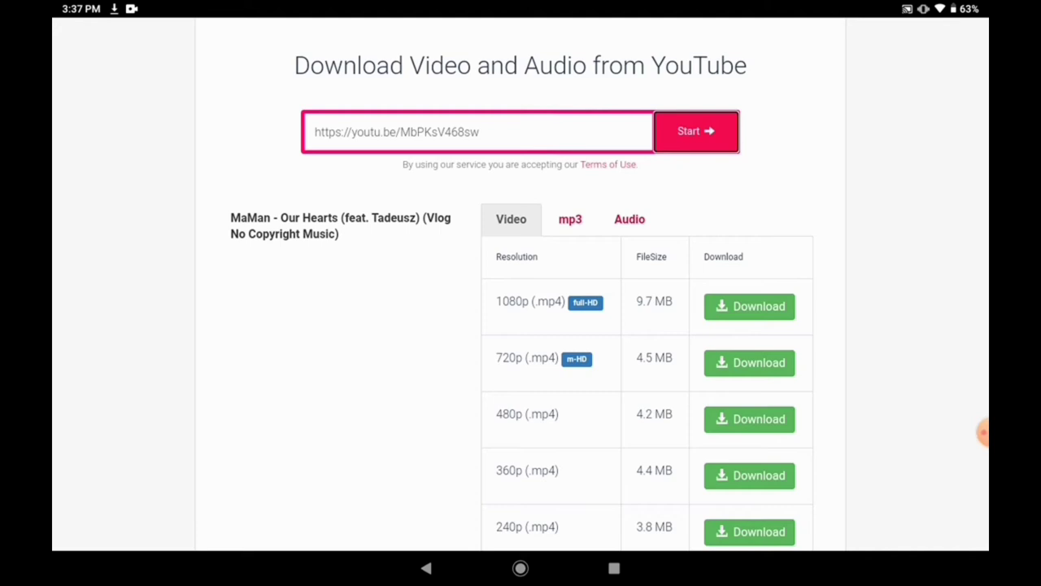
left_click(570, 218)
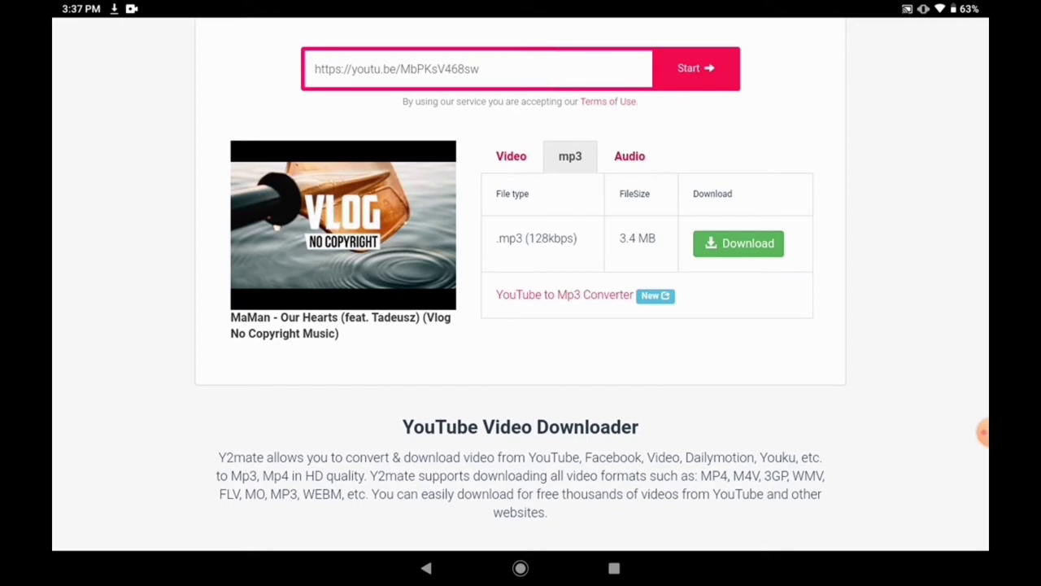
left_click(511, 157)
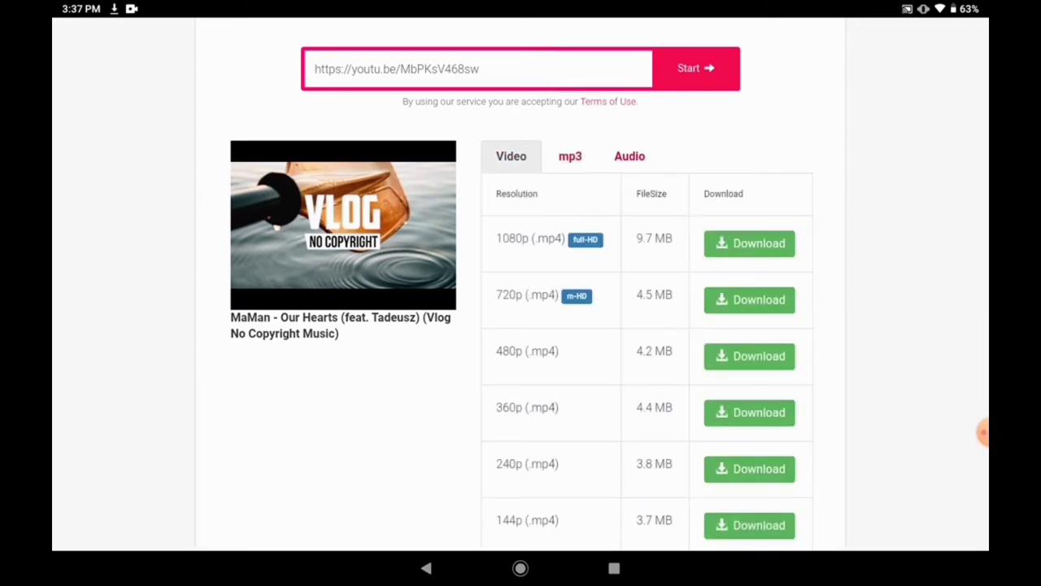
scroll("down", 3)
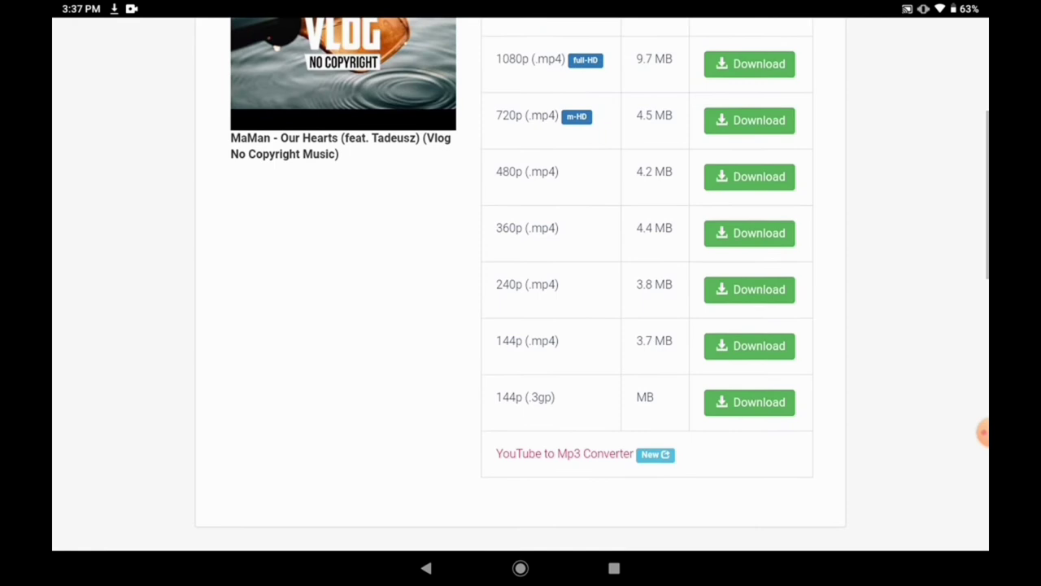
scroll("down", 3)
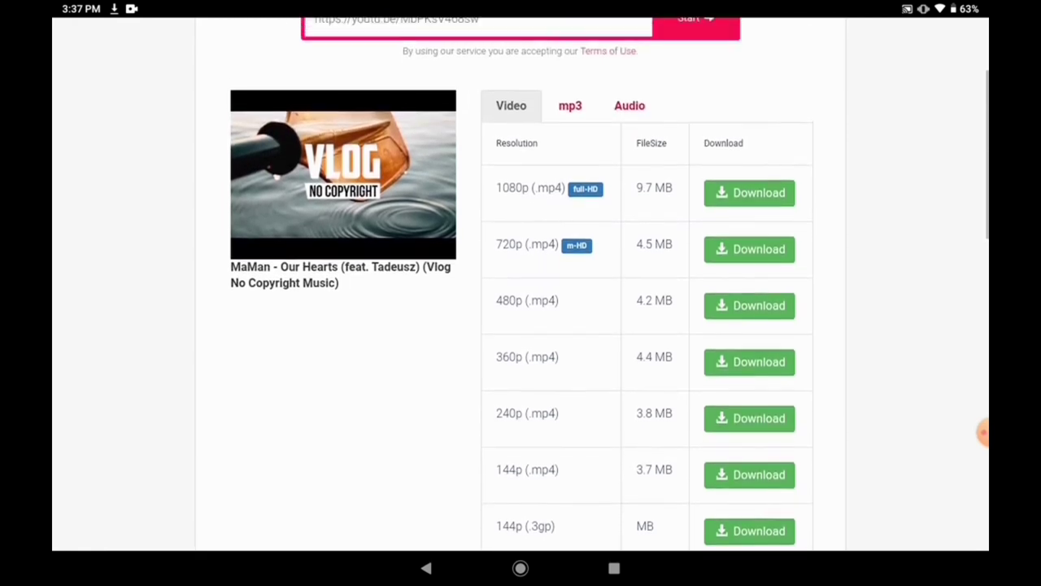
scroll("down", 3)
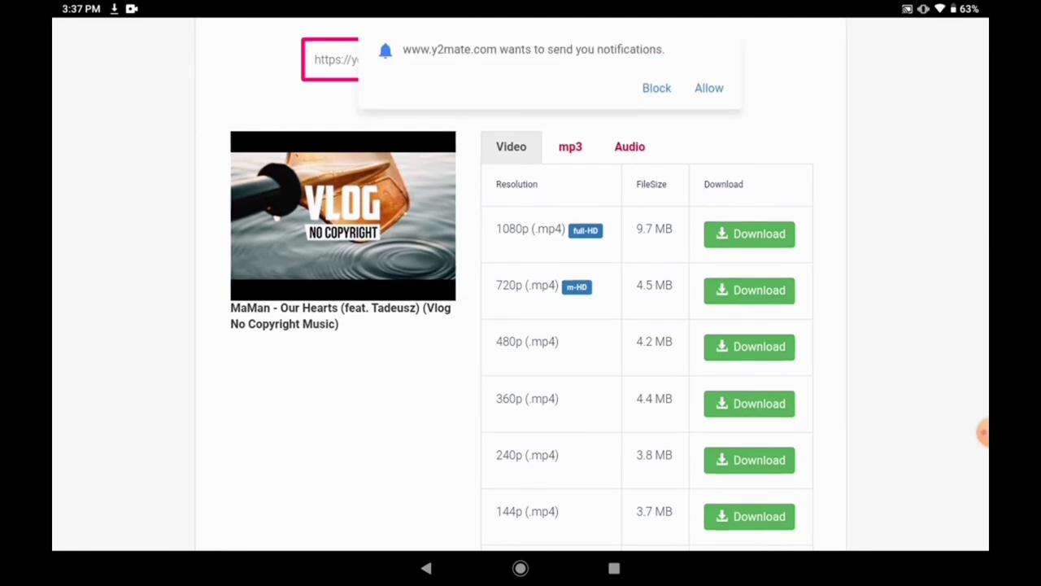
left_click(570, 146)
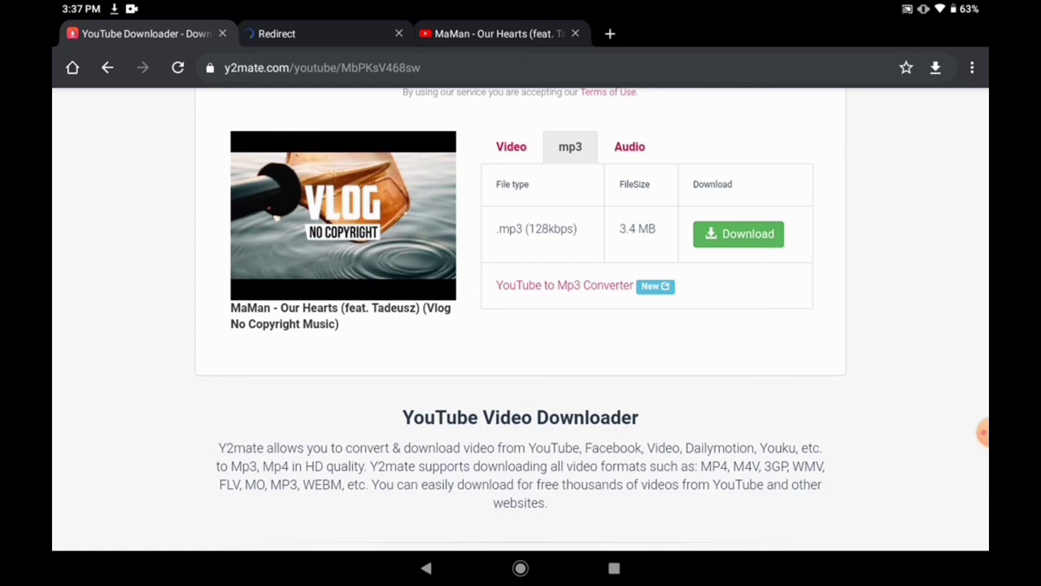
left_click(738, 234)
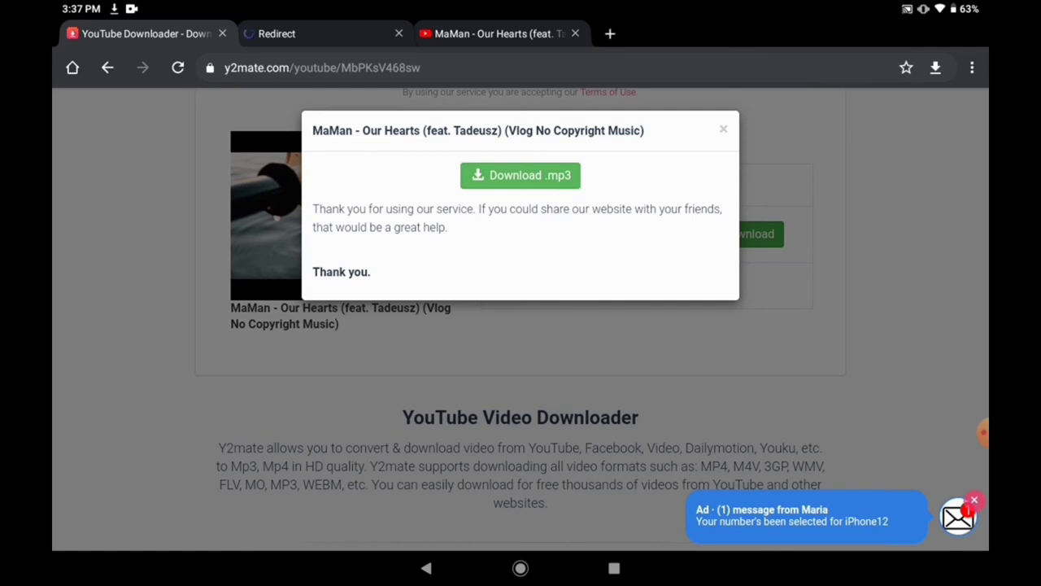
- Start the song's mp3 download and open the download details
left_click(520, 175)
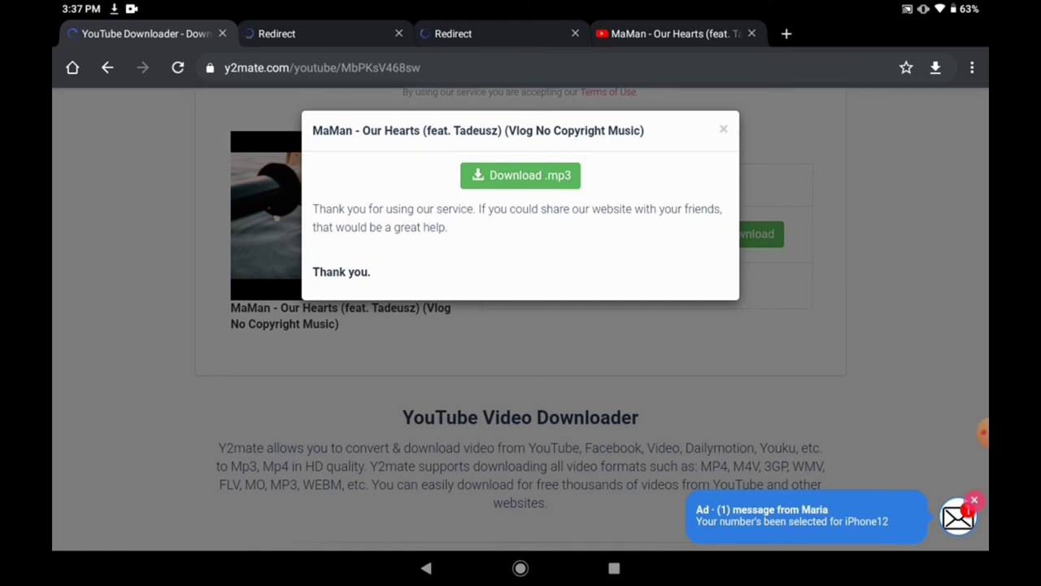
left_click(521, 174)
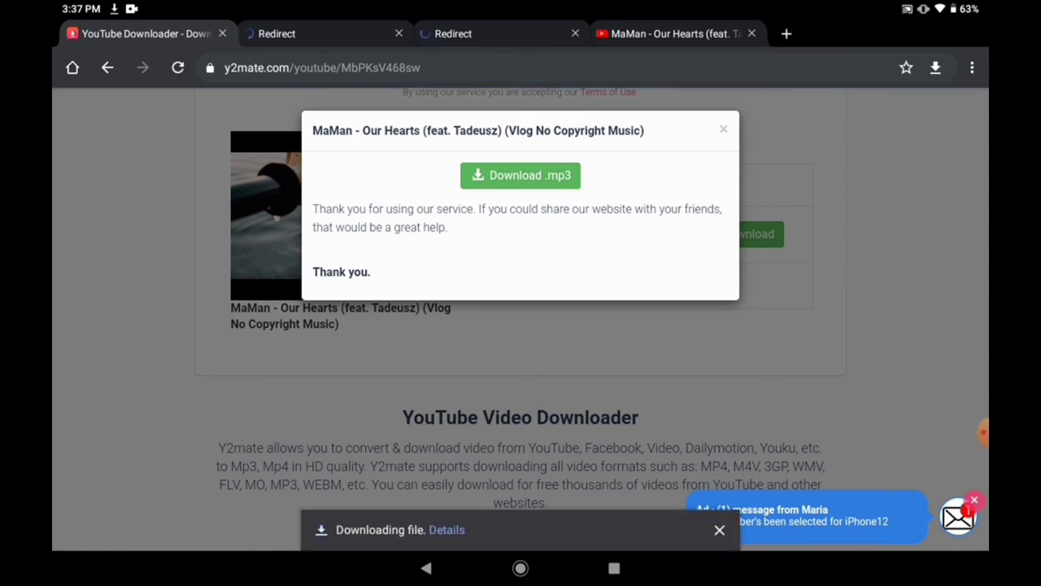
left_click(446, 529)
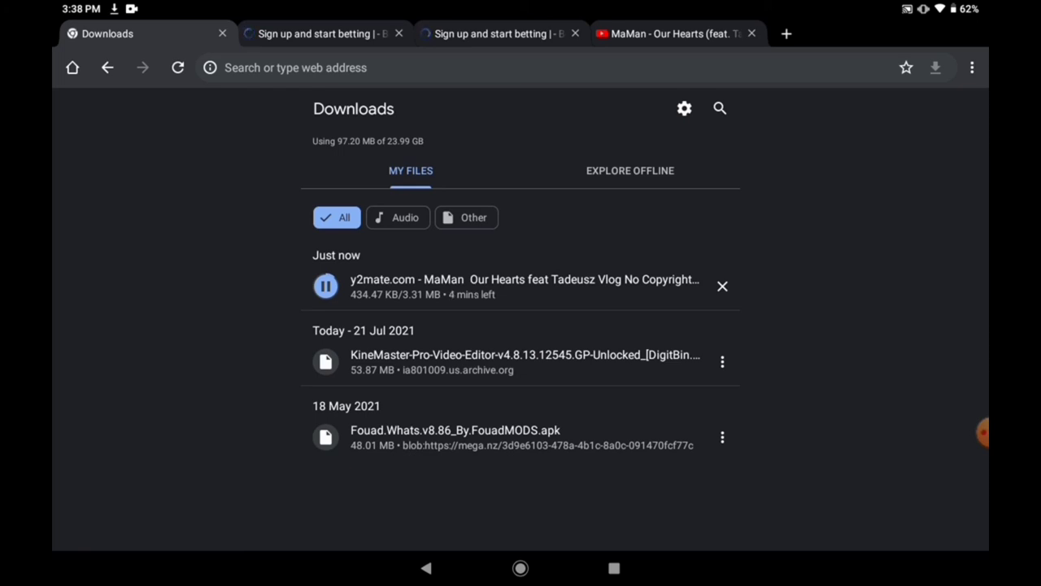
- Check the MaMan 'Our Hearts' mp3 progress on Chrome's Downloads page (434.47 KB of 3.31 MB)
left_click(982, 432)
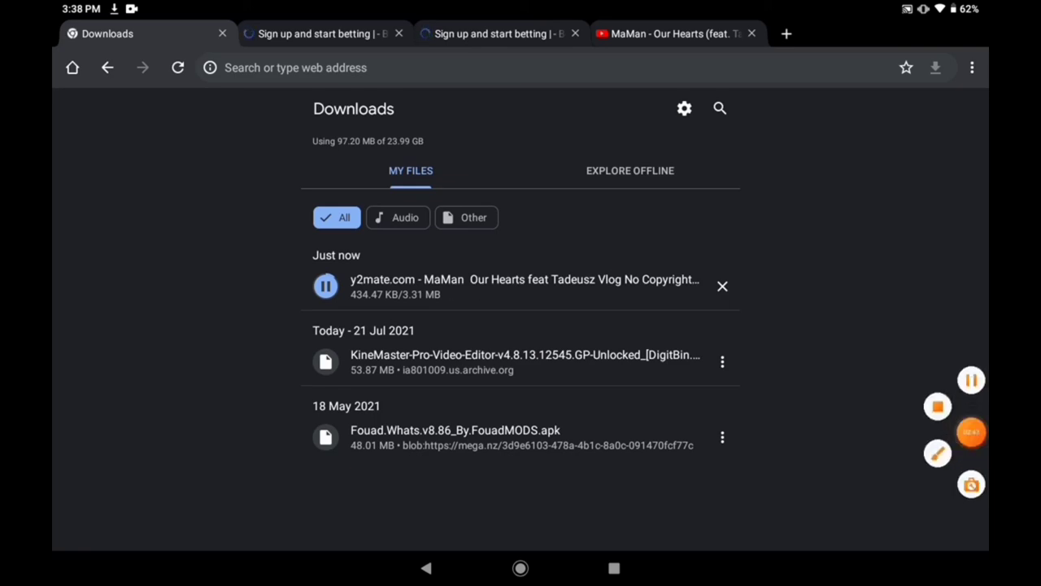